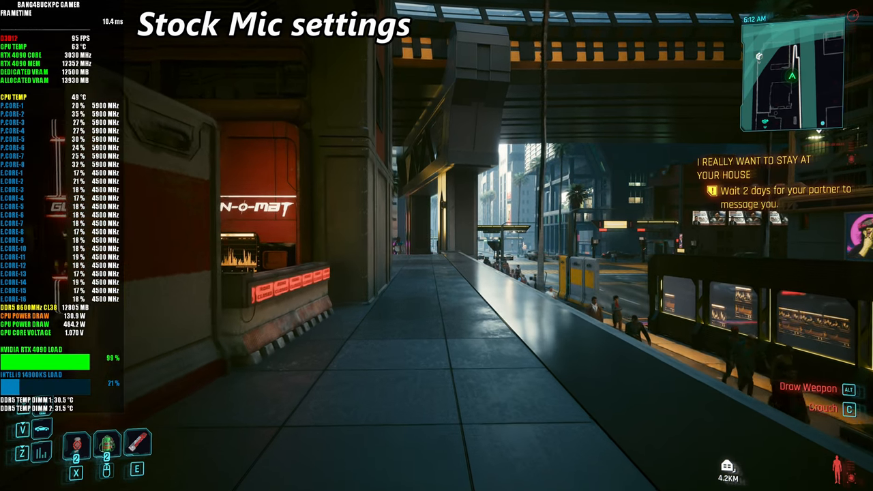
- Walk forward in Cyberpunk 2077, then bring up the pause menu to quit to the desktop
key("w")
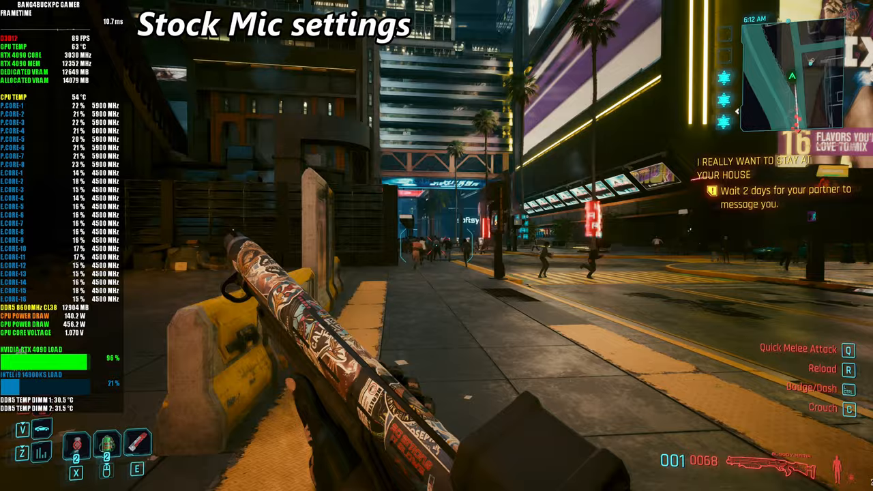
mouse_move(437, 246)
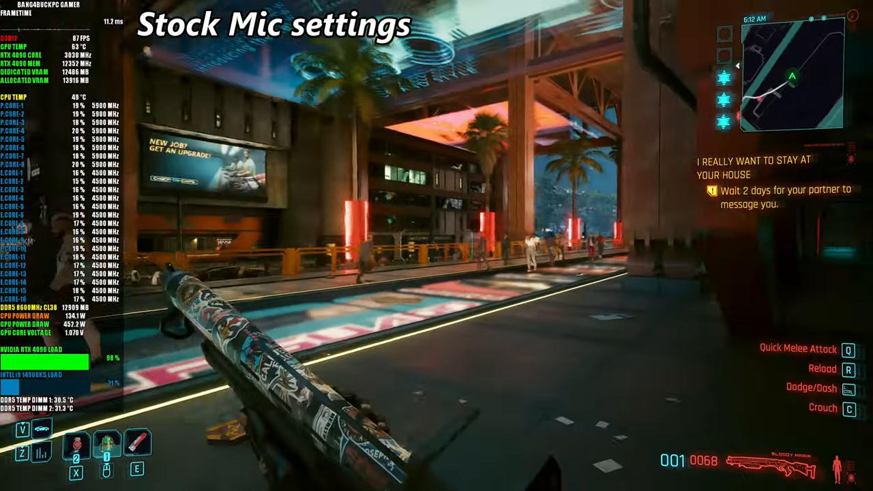
key("Escape")
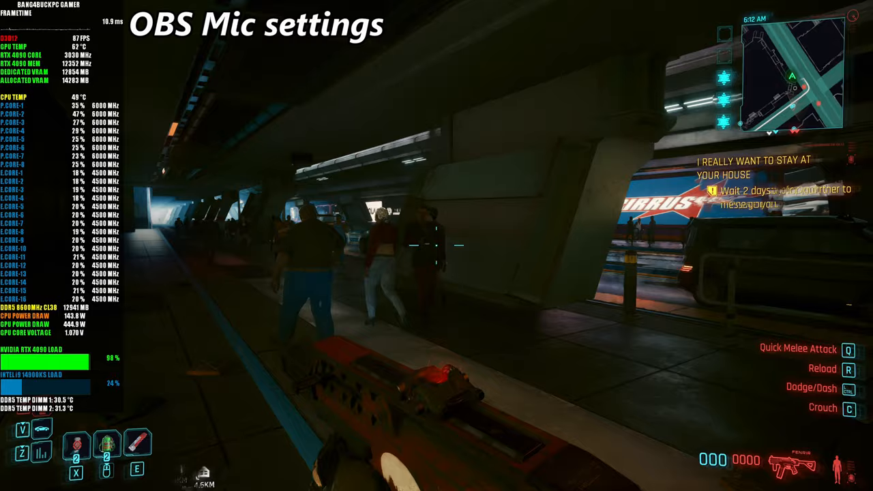
mouse_move(436, 246)
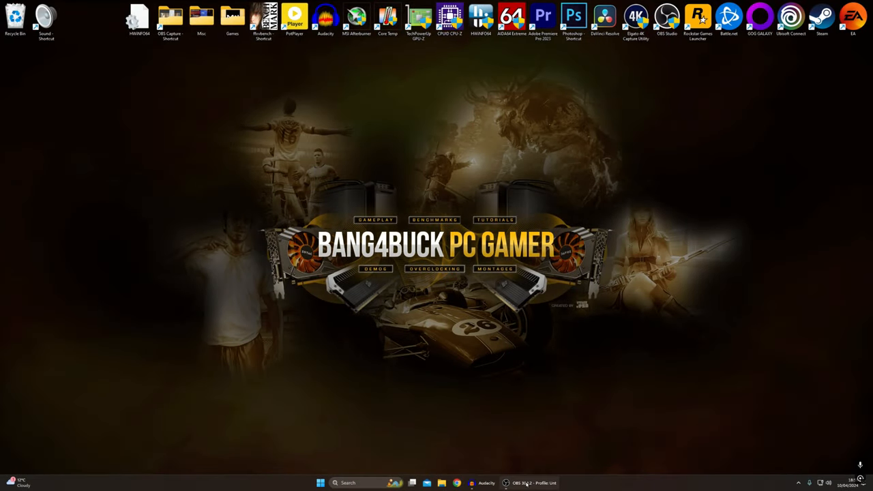
- Launch OBS and select the existing Audio Input Capture source using the Yeti Stereo Microphone
left_click(523, 483)
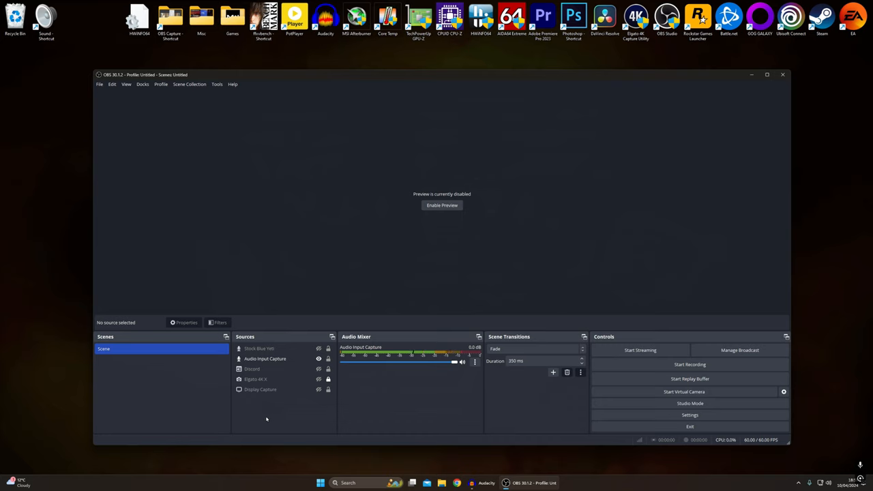
right_click(267, 419)
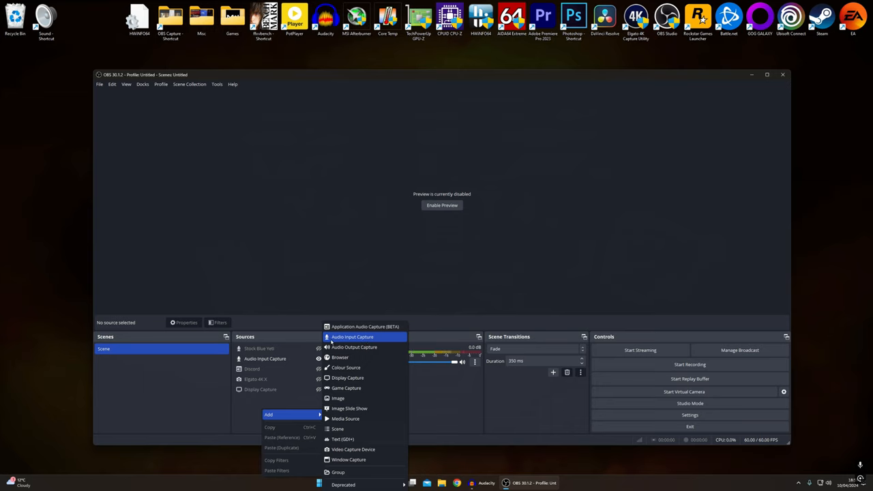
mouse_move(346, 341)
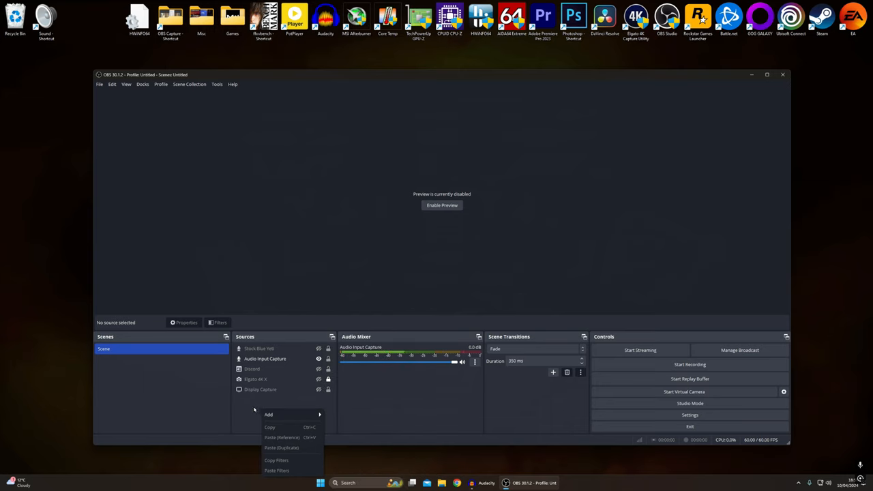
left_click(266, 359)
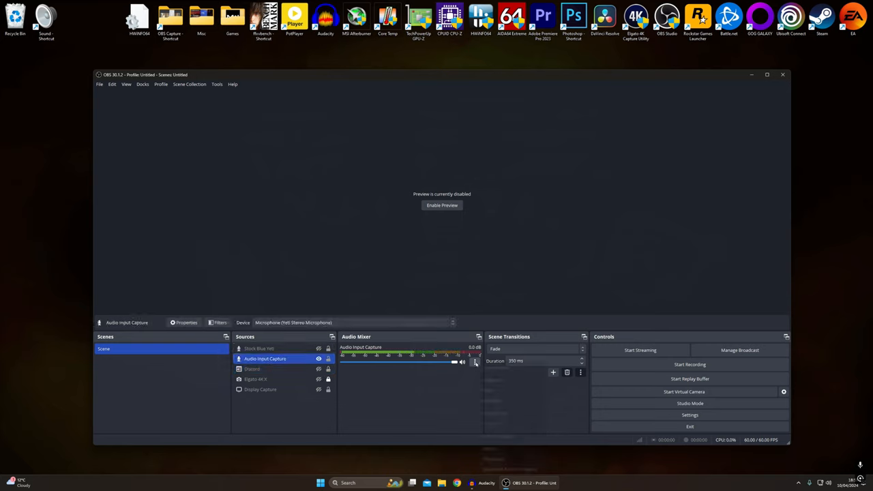
right_click(474, 363)
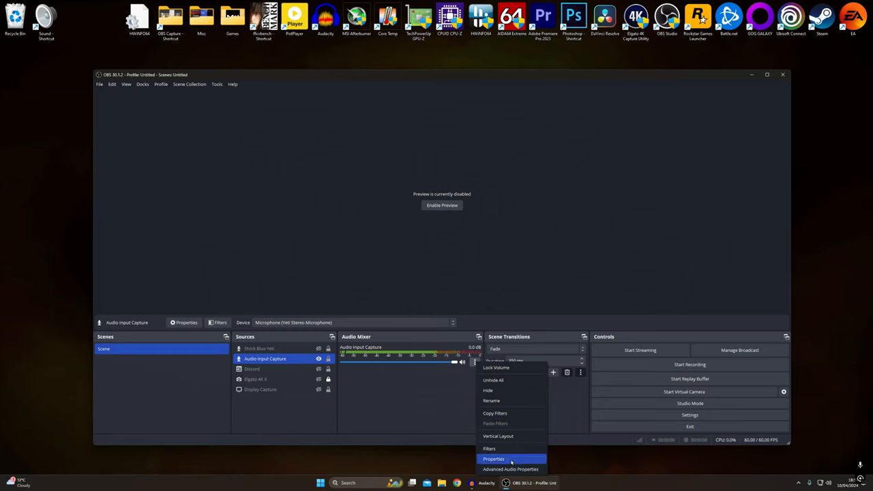
left_click(491, 459)
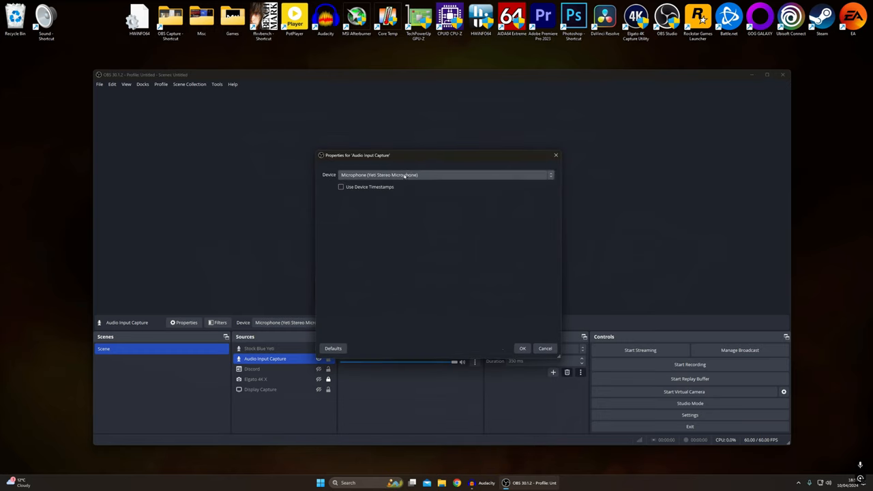
left_click(445, 175)
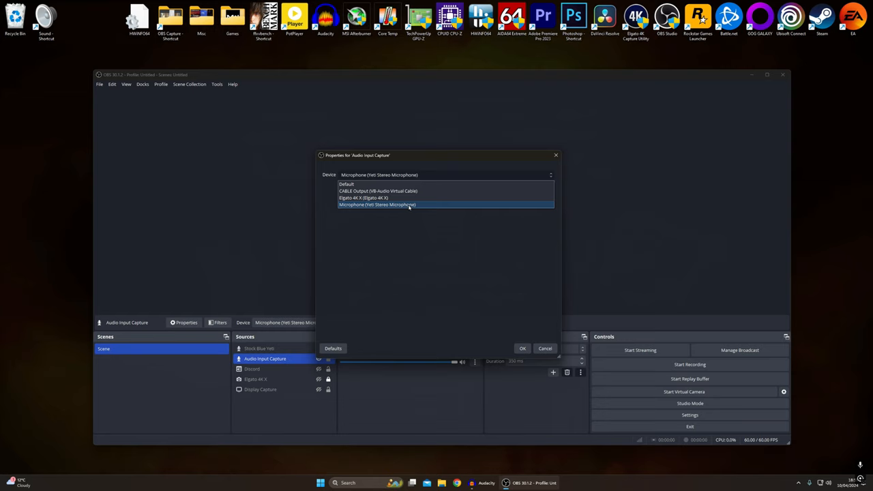
left_click(398, 205)
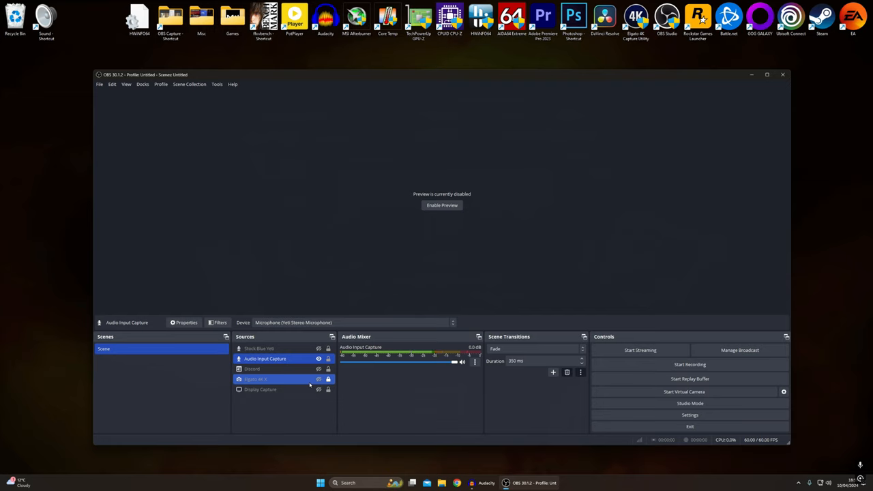
mouse_move(306, 382)
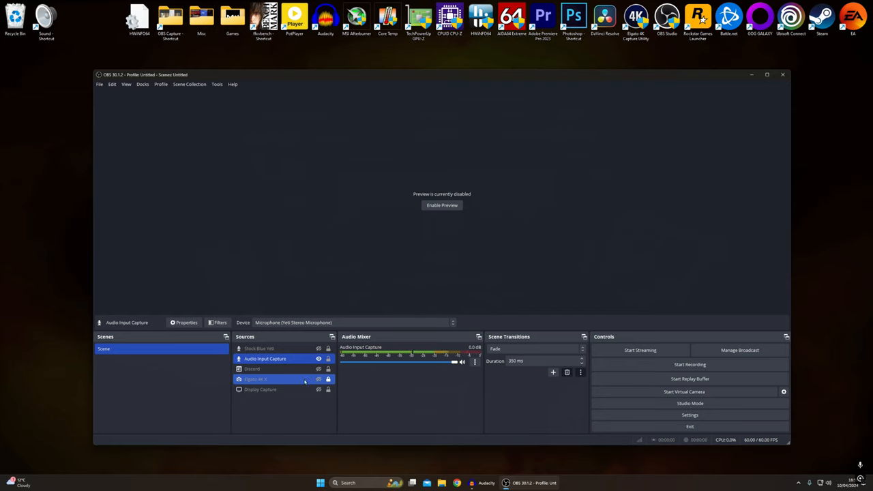
- Show the Audio Input Capture's Filters window and the list of filter types to add
left_click(265, 358)
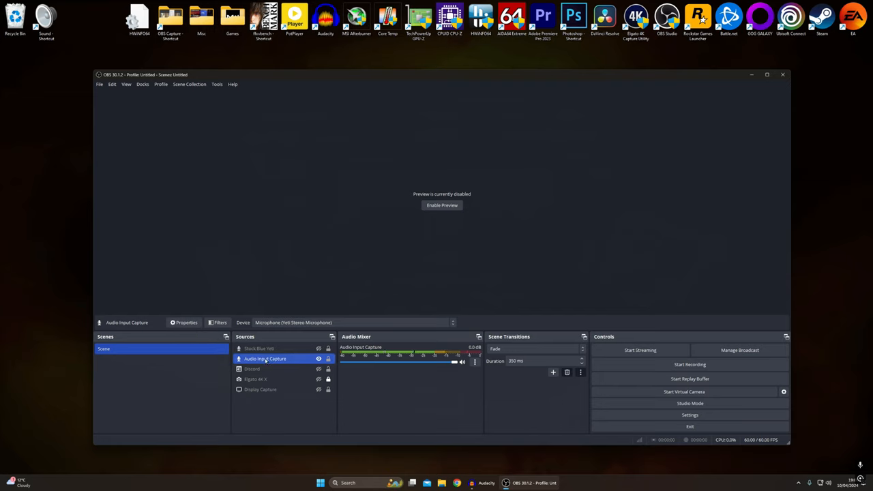
left_click(259, 348)
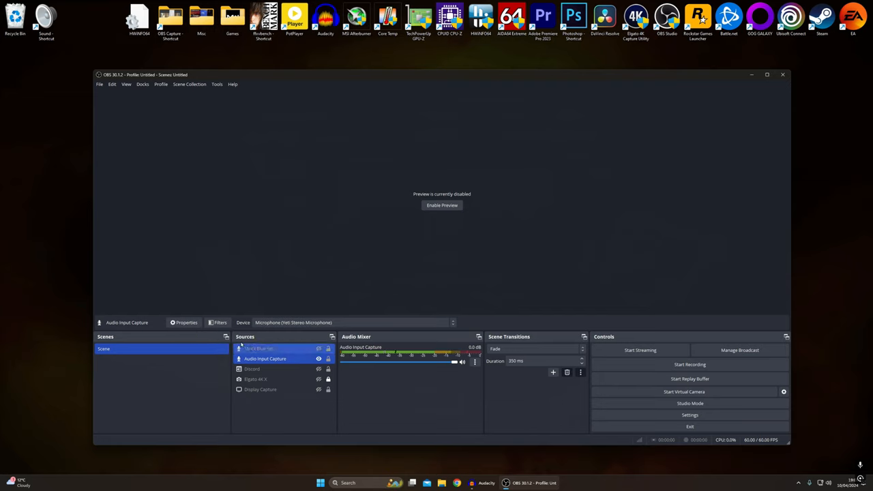
left_click(219, 322)
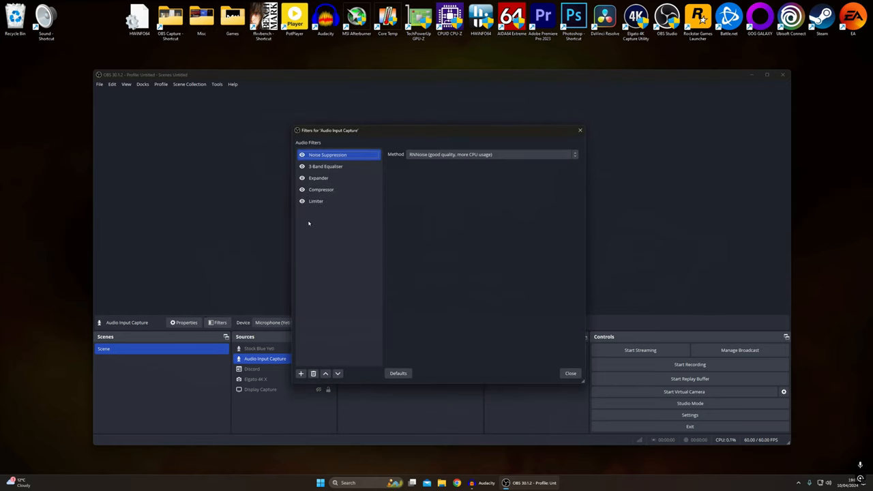
mouse_move(315, 289)
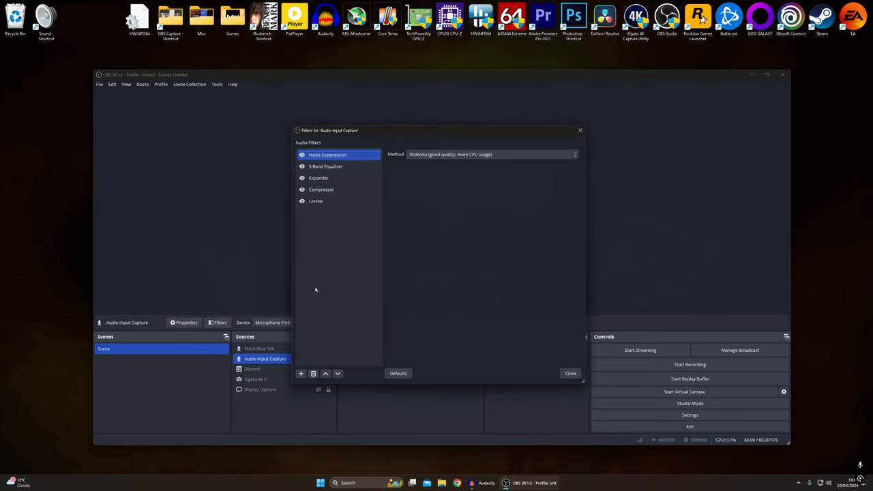
mouse_move(308, 304)
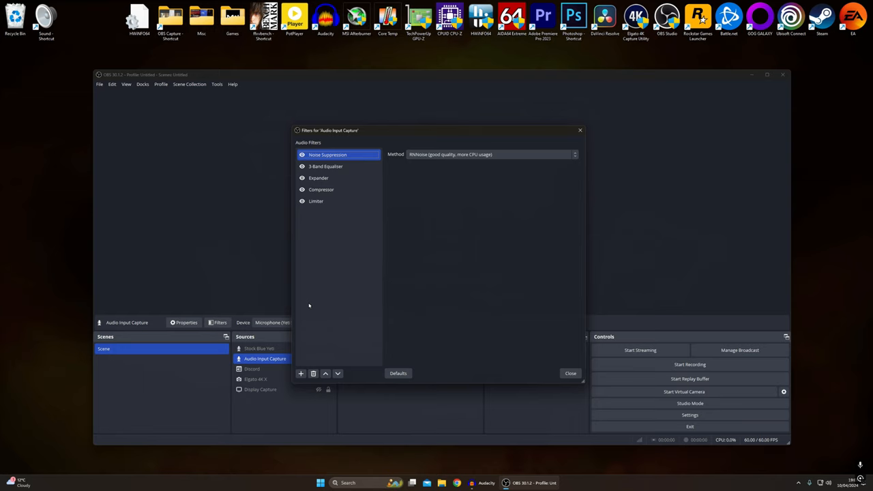
mouse_move(321, 218)
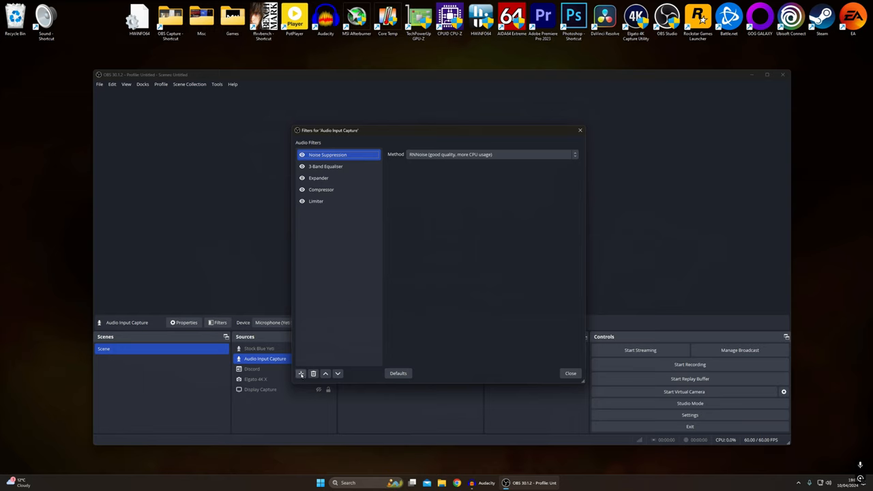
left_click(300, 374)
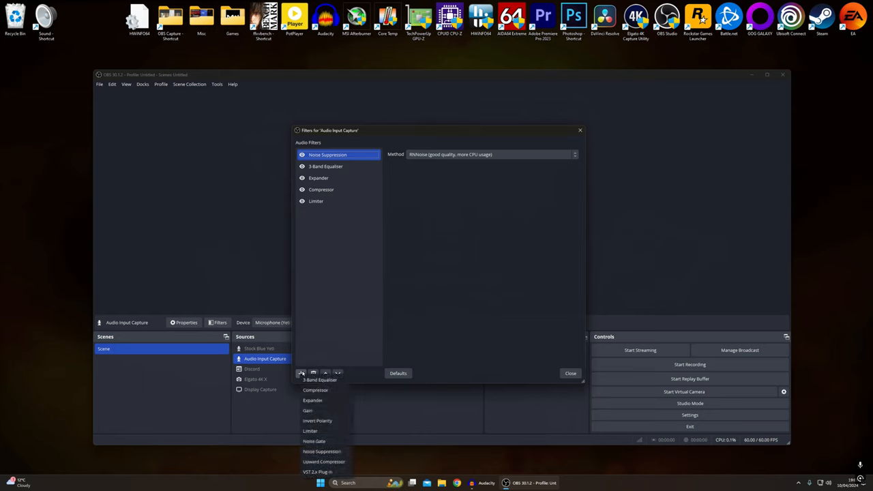
mouse_move(359, 333)
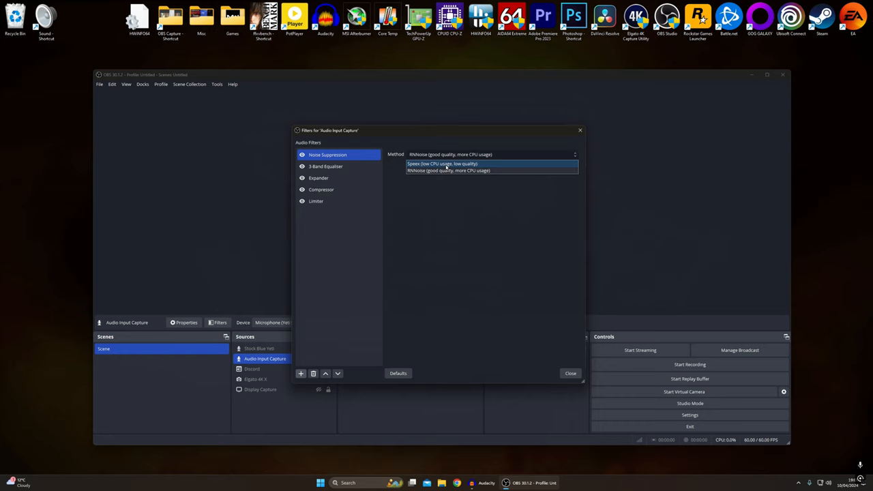
mouse_move(467, 166)
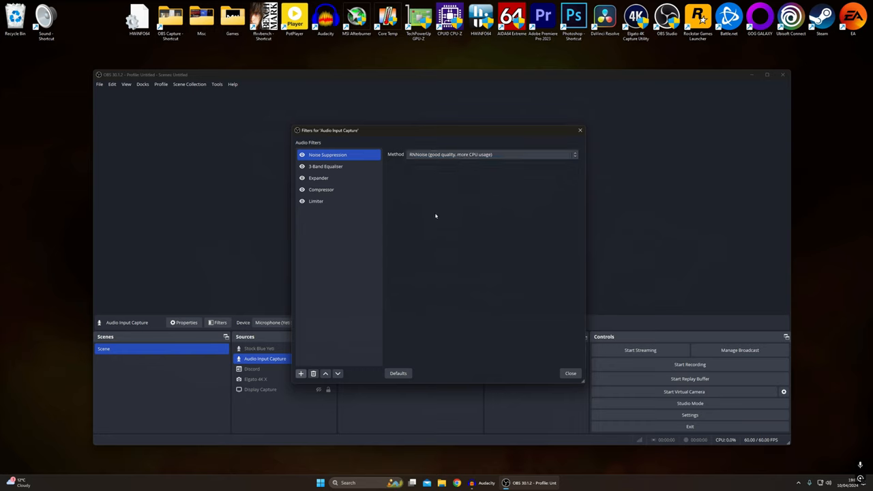
mouse_move(453, 161)
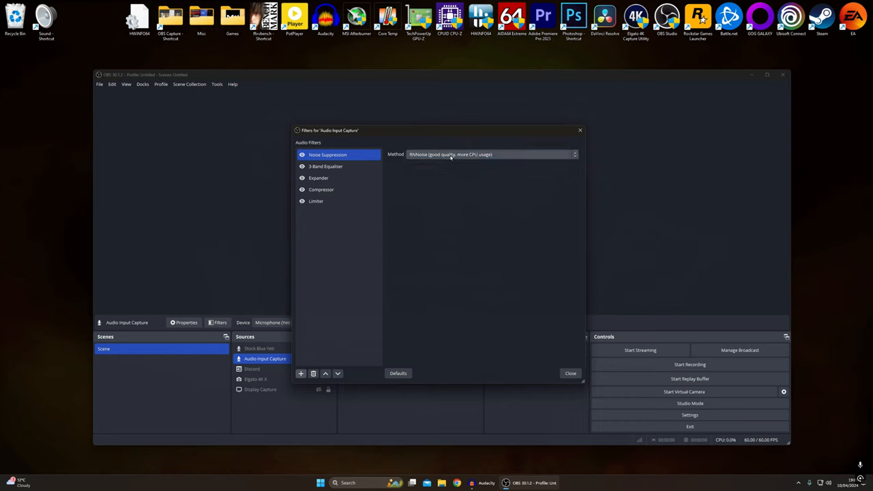
- Review the RNNoise Noise Suppression, 3-Band Equalizer, Expander and Compressor filter parameters in turn
left_click(324, 166)
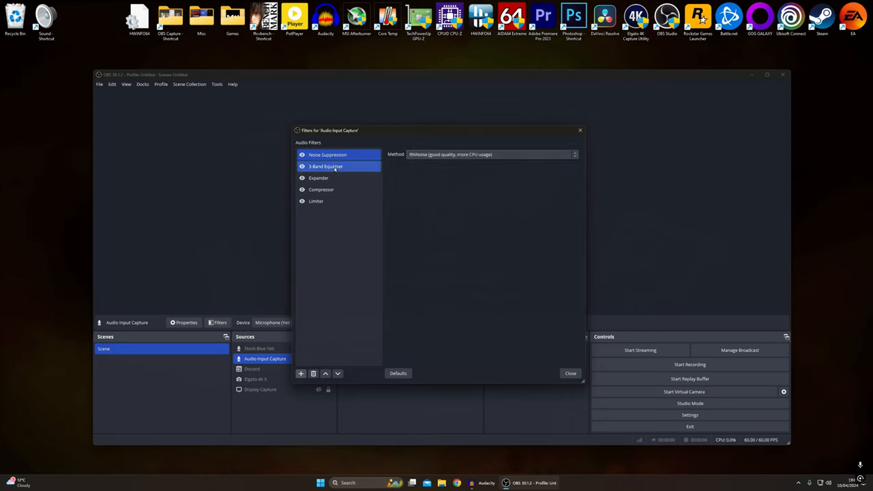
left_click(324, 167)
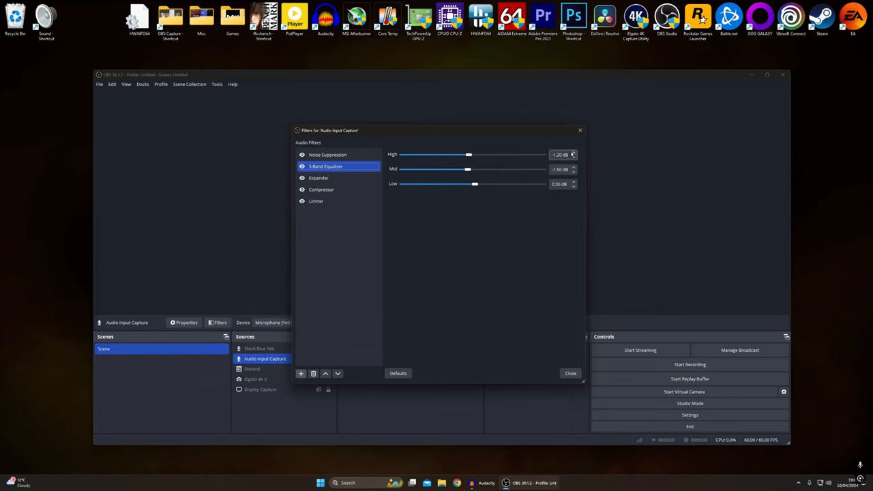
left_click(319, 177)
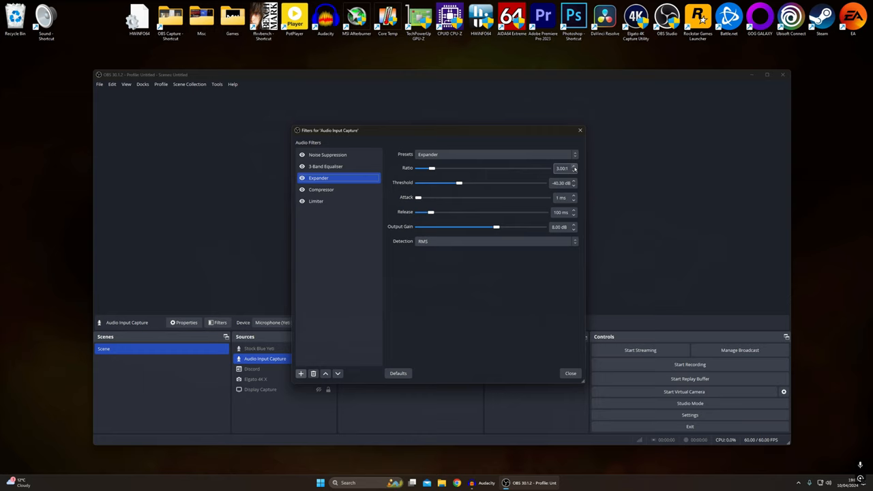
left_click(322, 188)
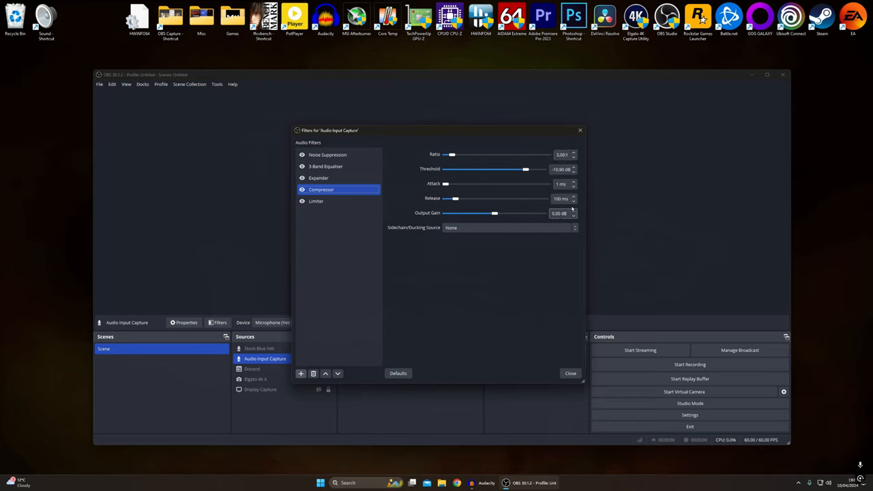
- Review the Limiter's threshold and release, then close the Filters window
left_click(316, 200)
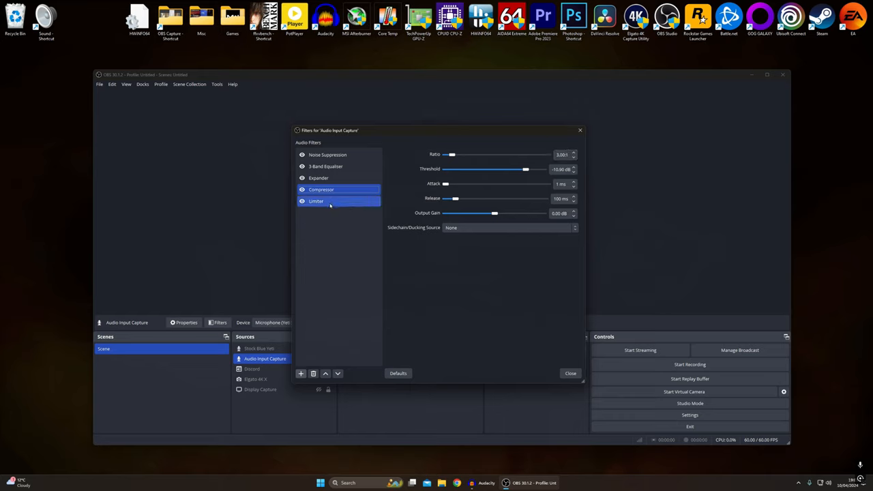
left_click(316, 200)
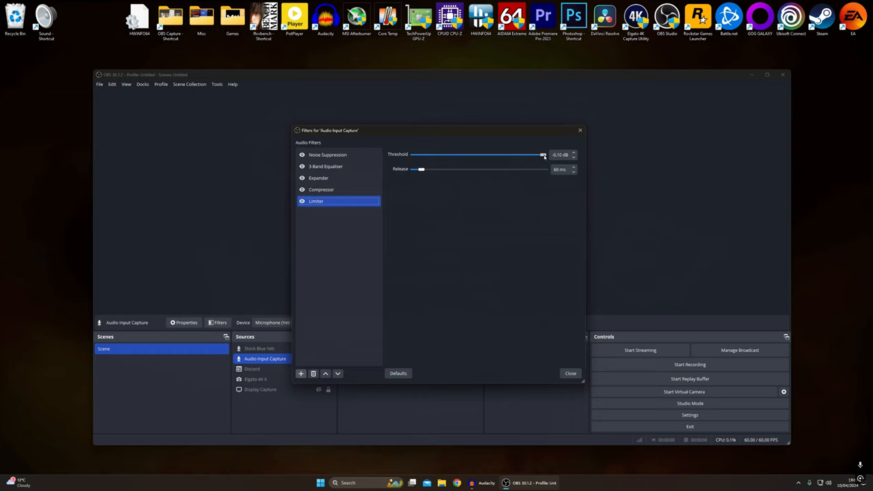
mouse_move(407, 184)
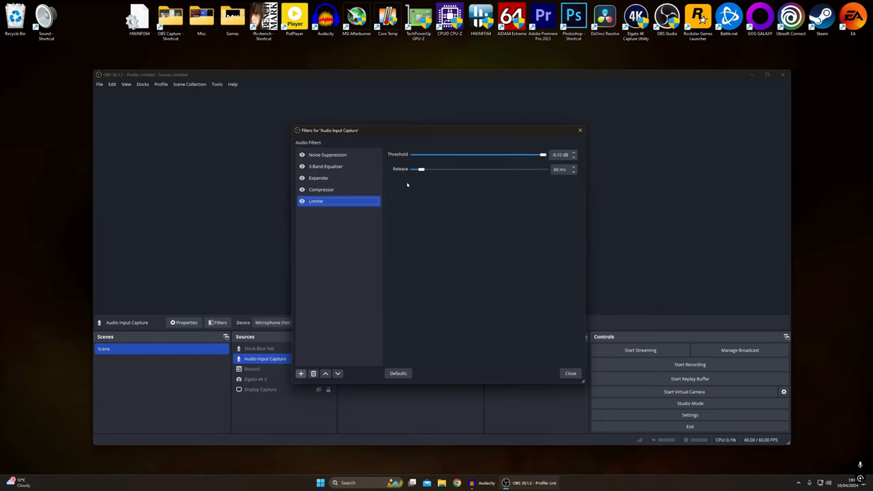
mouse_move(507, 166)
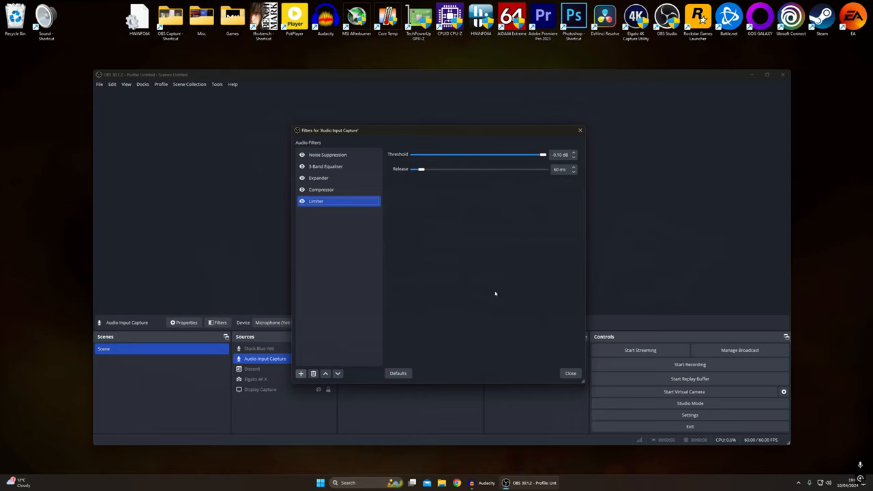
left_click(570, 374)
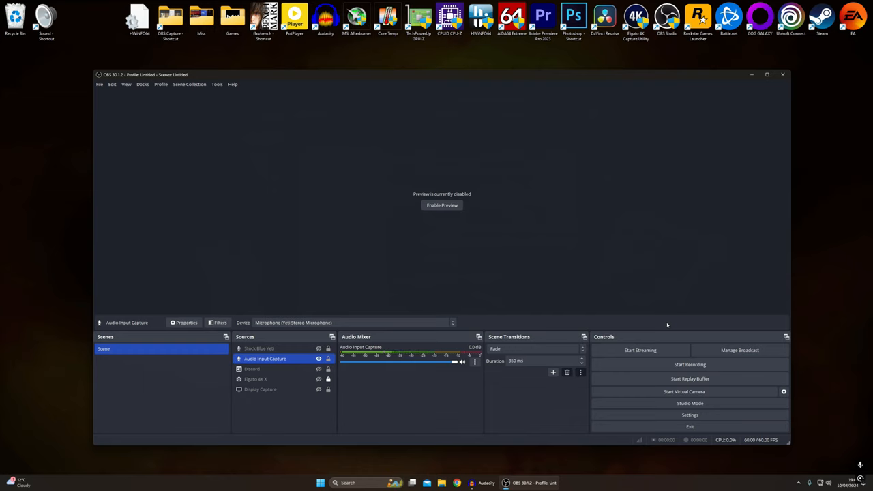
mouse_move(638, 349)
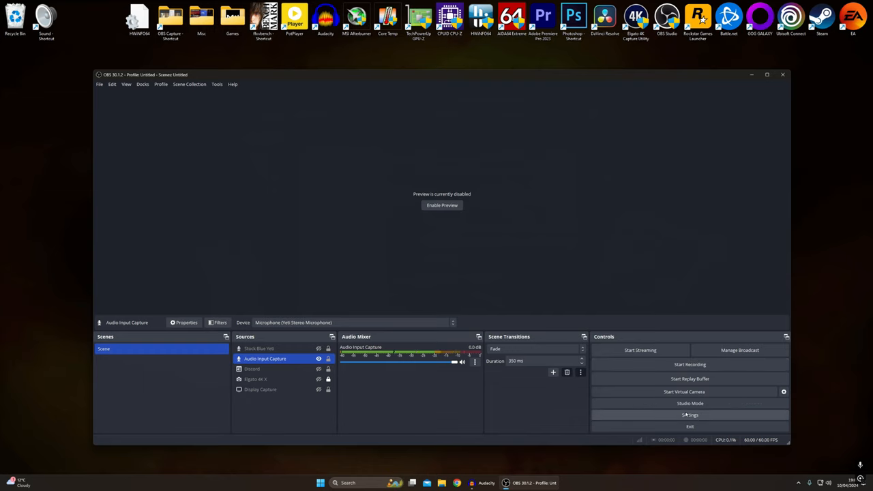
- In Settings > Audio > Advanced, set Monitoring Device to CABLE Input (VB-Audio Virtual Cable) and apply
left_click(691, 414)
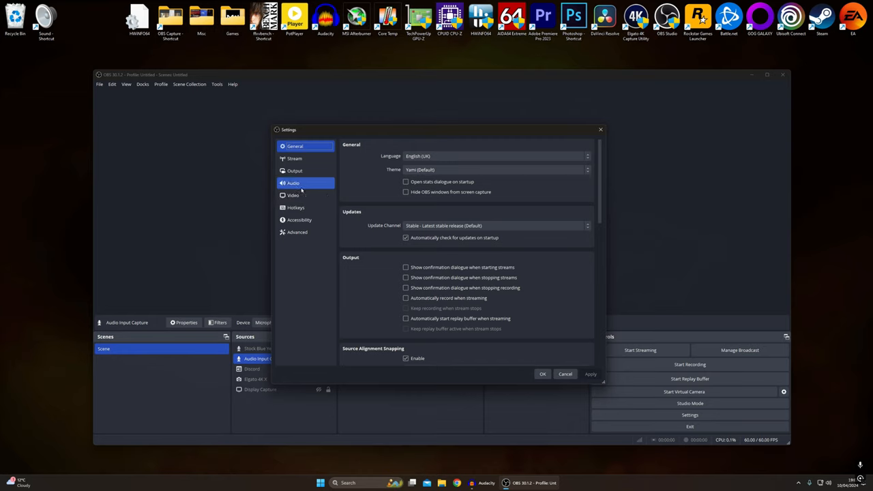
left_click(292, 183)
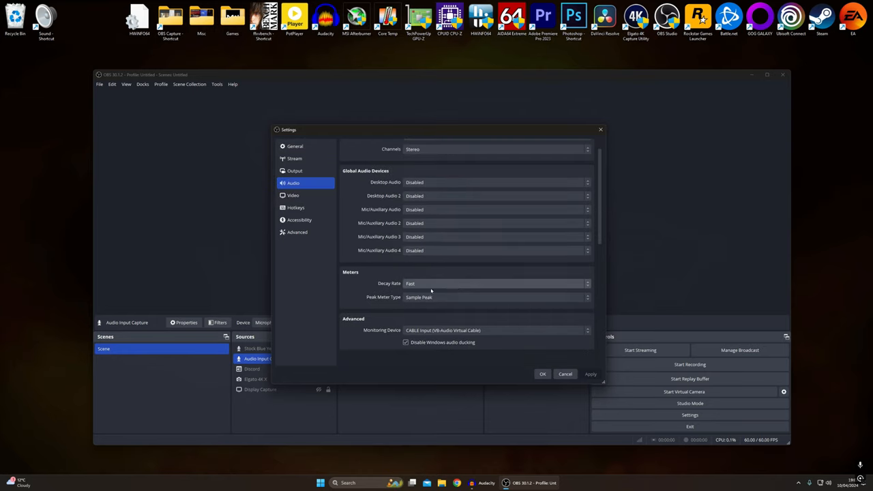
scroll("down", 3)
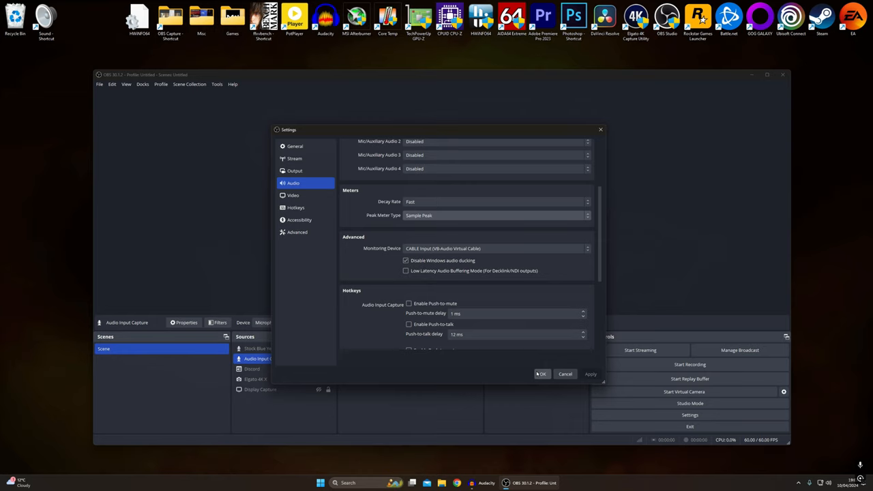
left_click(541, 374)
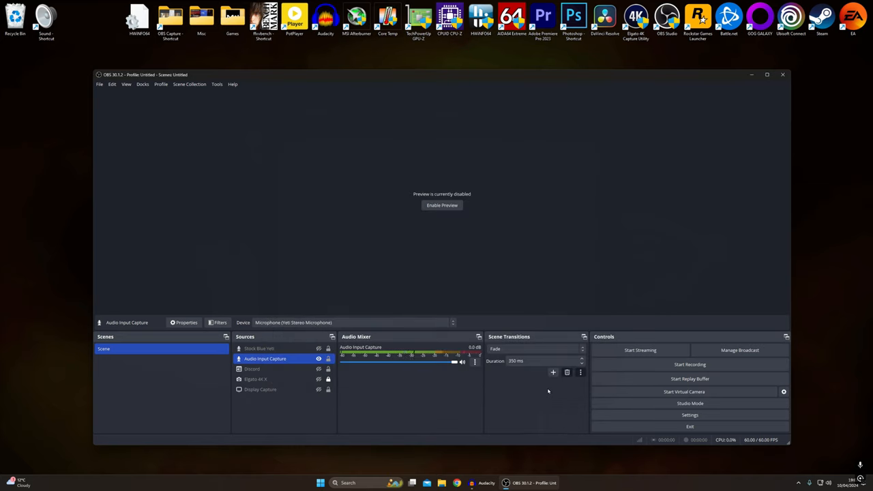
mouse_move(541, 393)
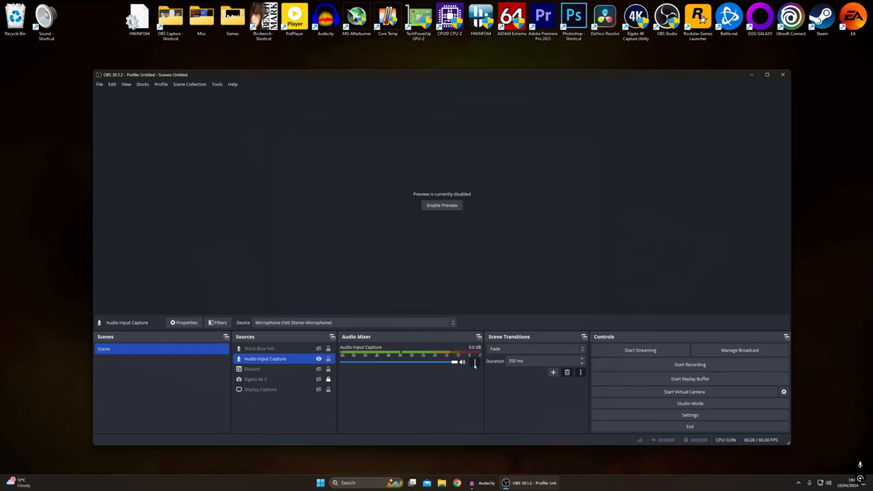
- In Advanced Audio Properties, set the mic source's Audio Monitoring to Monitor and Output
right_click(475, 361)
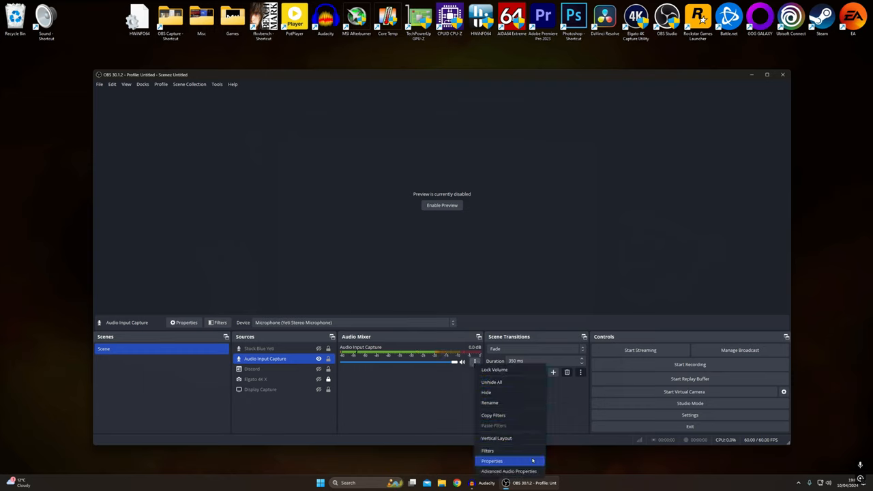
left_click(510, 472)
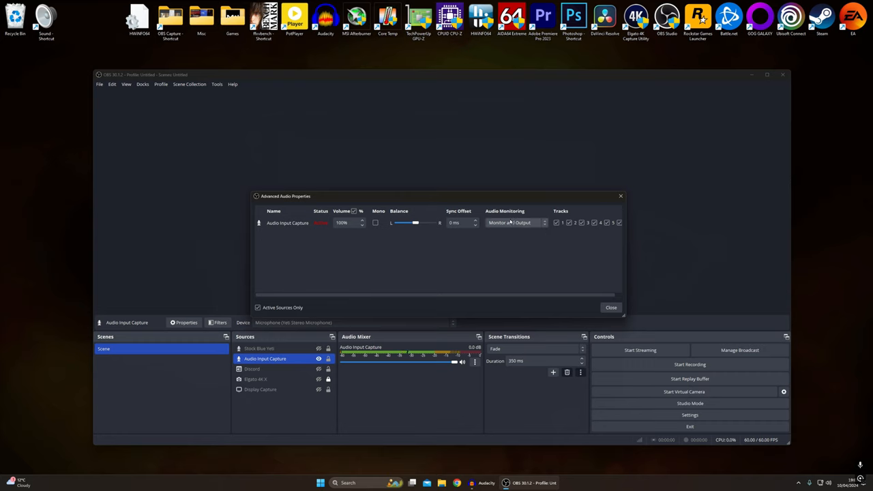
left_click(516, 223)
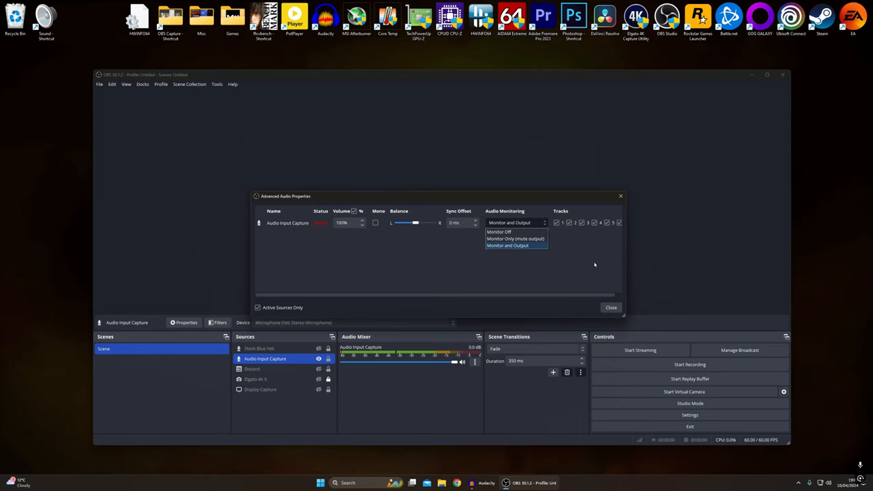
left_click(507, 246)
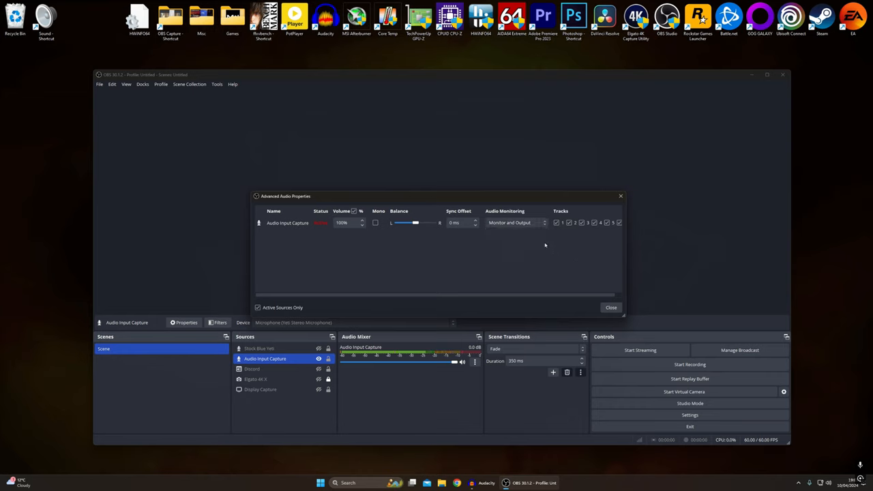
mouse_move(597, 311)
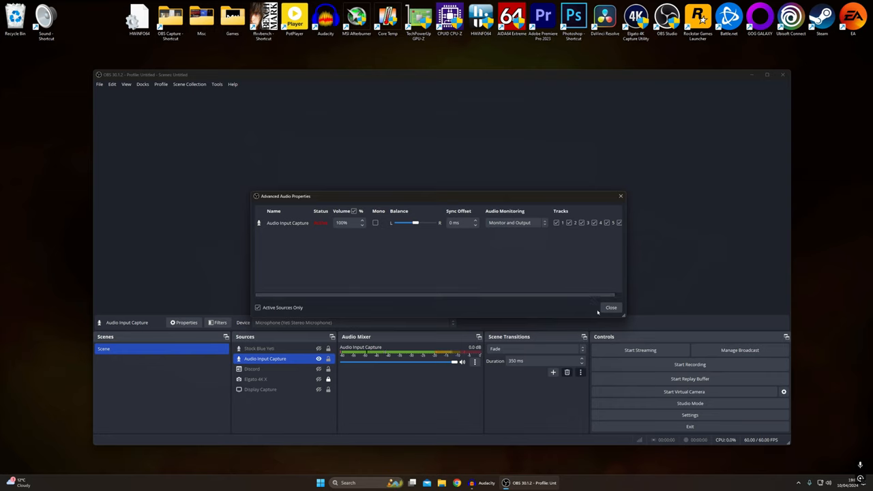
left_click(611, 309)
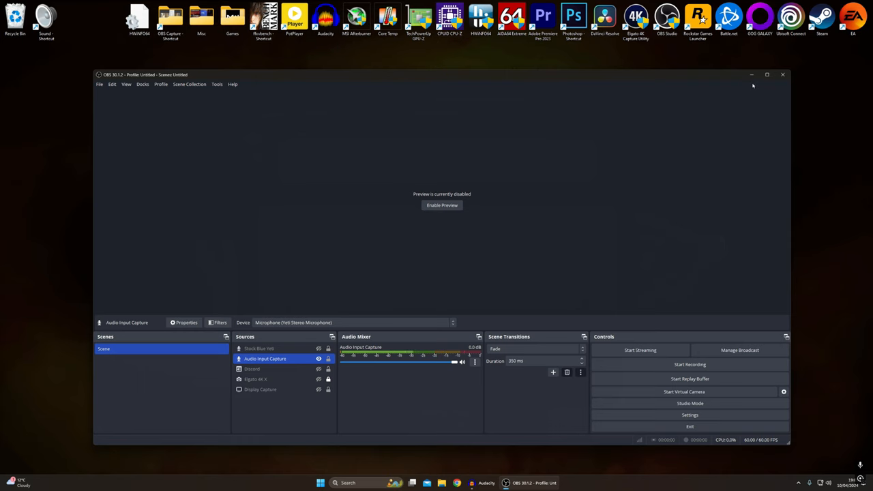
mouse_move(745, 78)
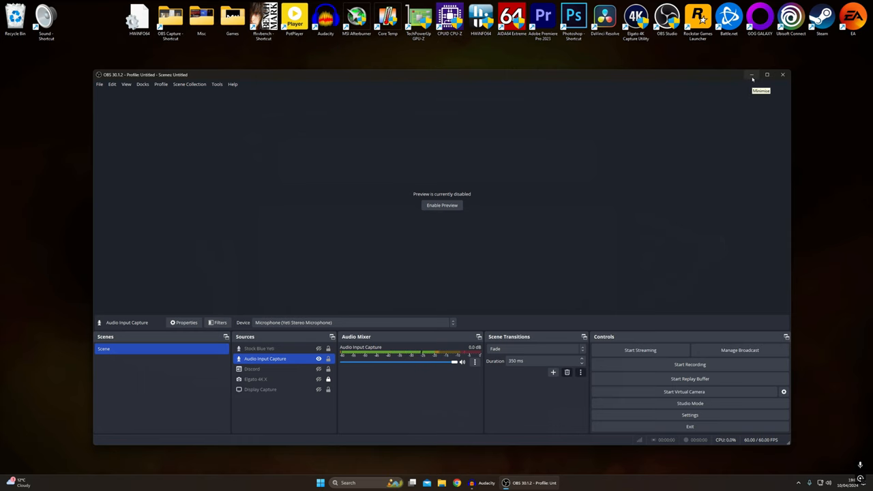
- Minimize OBS and bring Audacity up from the taskbar
left_click(750, 75)
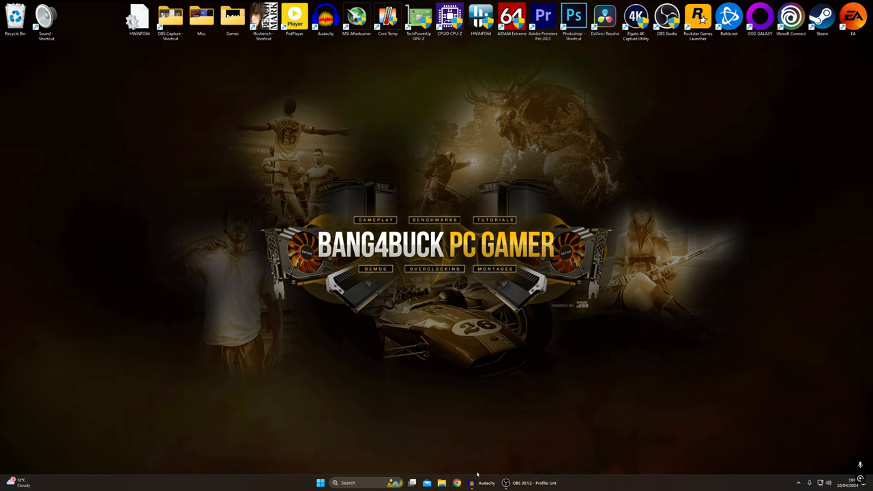
left_click(486, 483)
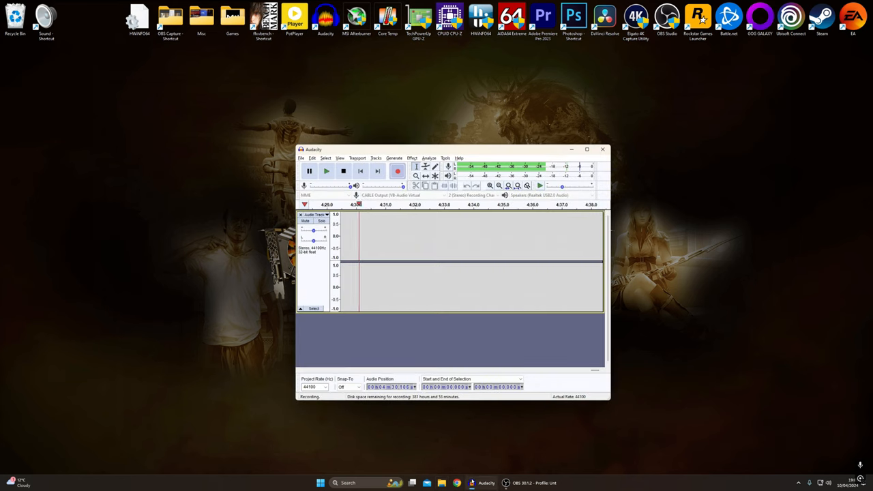